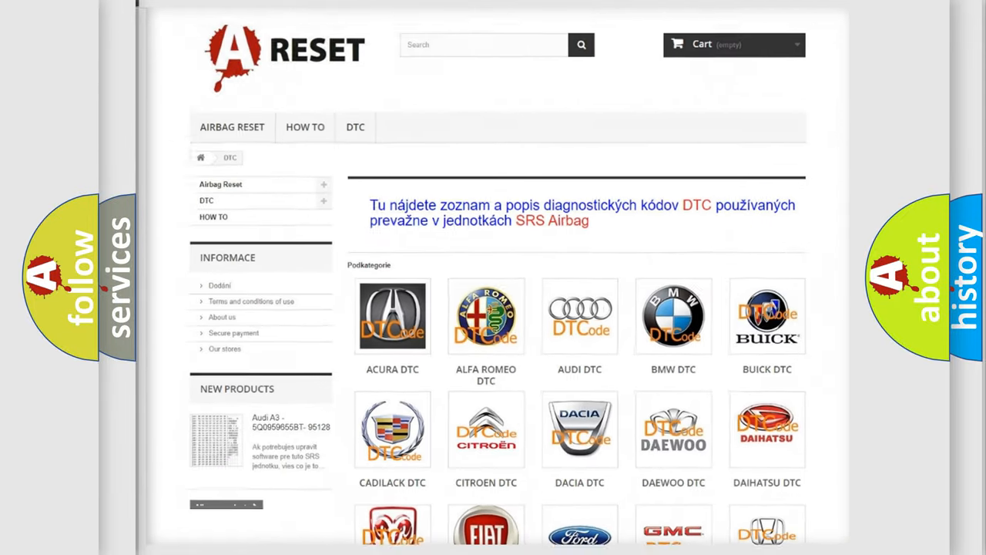
Step: Open the Ford DTC subcategory and scroll through its code grid starting _14, B0001:11
scroll("down", 3)
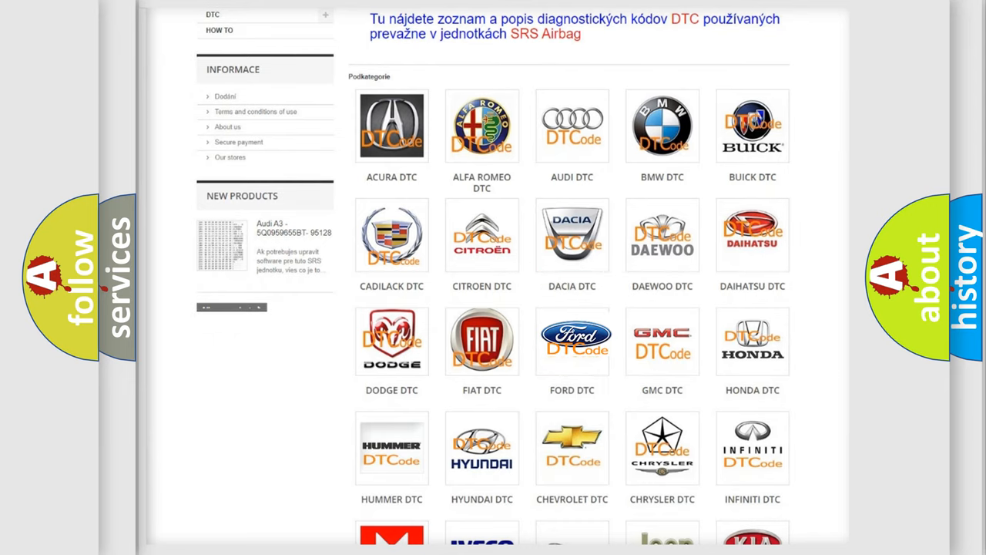
left_click(571, 339)
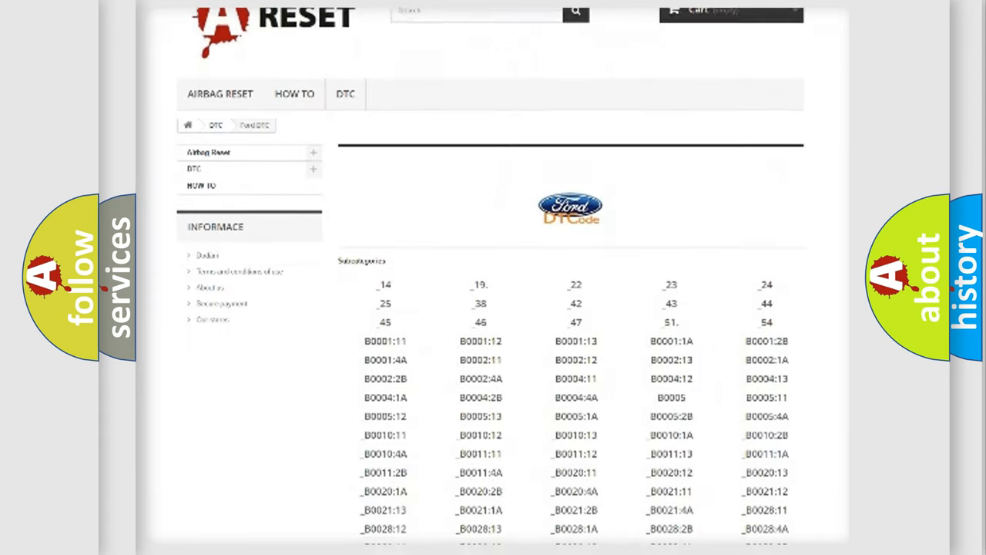
scroll("down", 3)
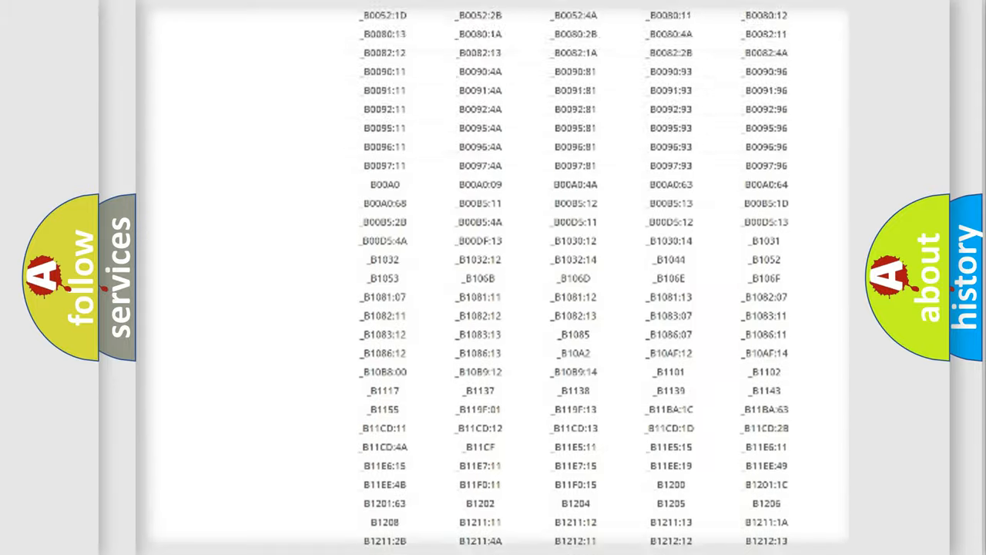
scroll("up", 3)
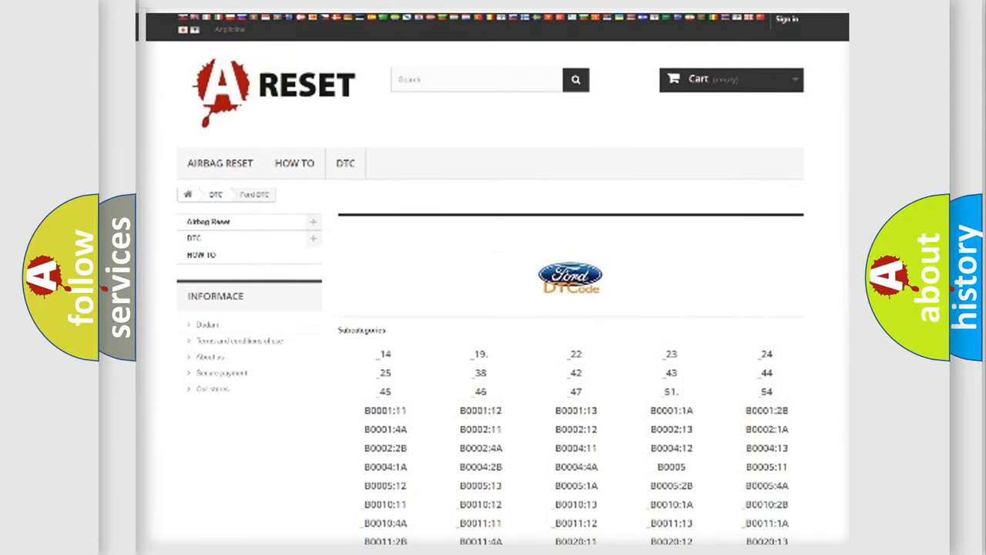